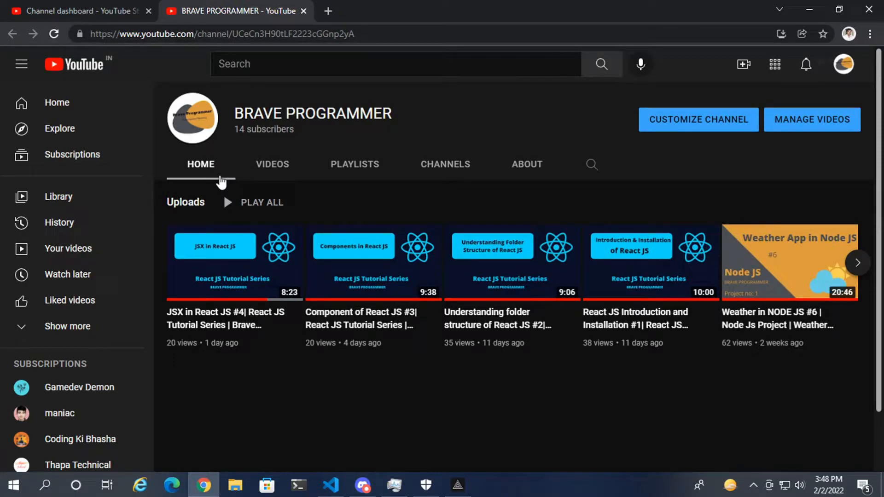
Look over the React JS Tutorial Series playlist on YouTube, then return to Home.js in the editor.
left_click(330, 486)
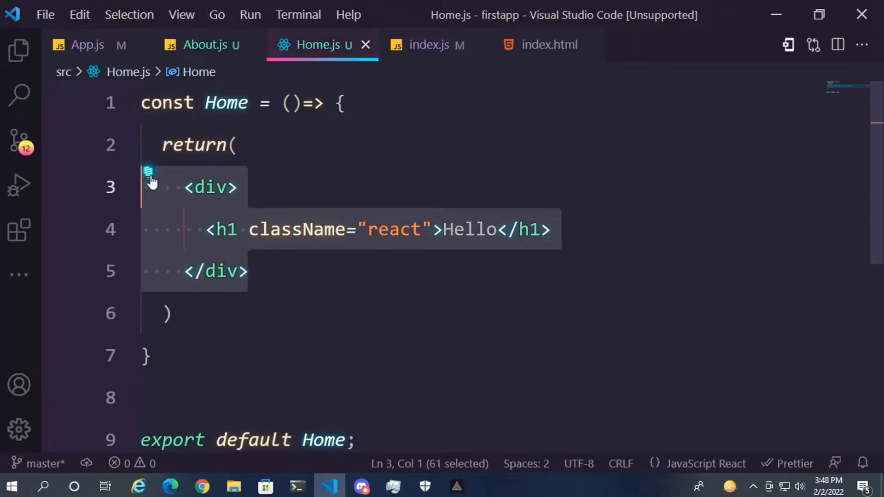
left_click(209, 187)
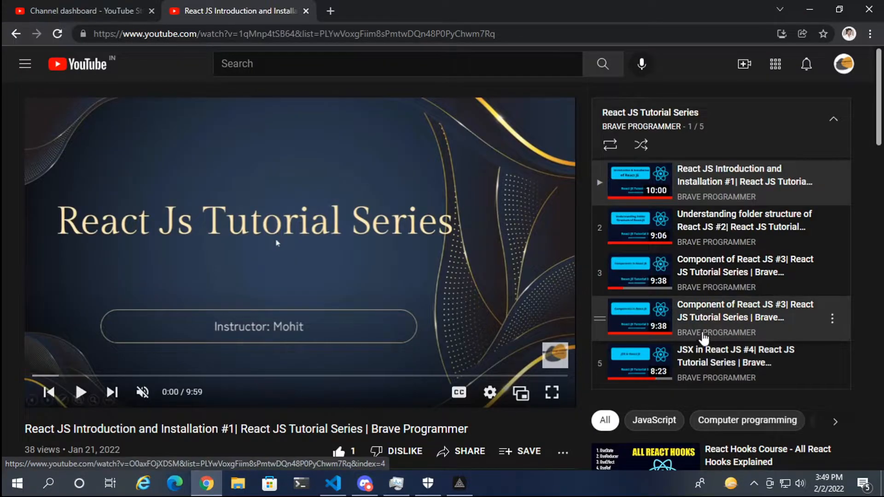
left_click(332, 483)
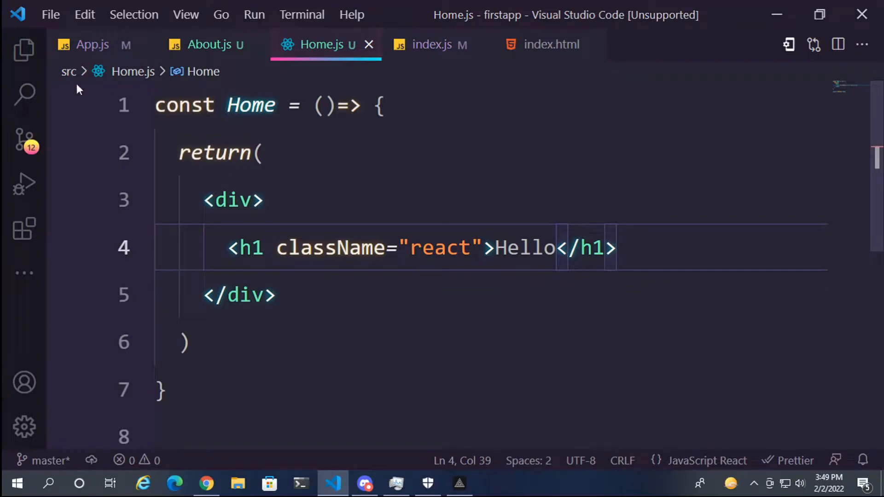
Create MyFC.js in src holding a MyFC function returning an empty div, exported by default.
left_click(24, 51)
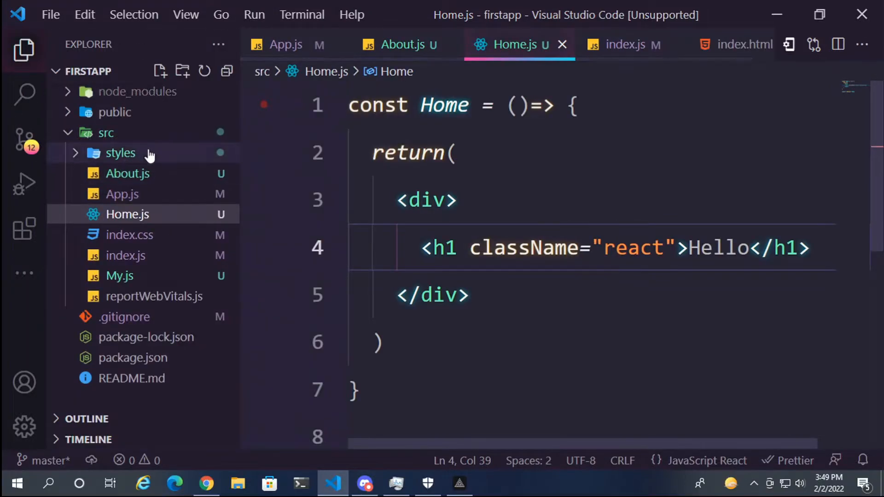
left_click(159, 71)
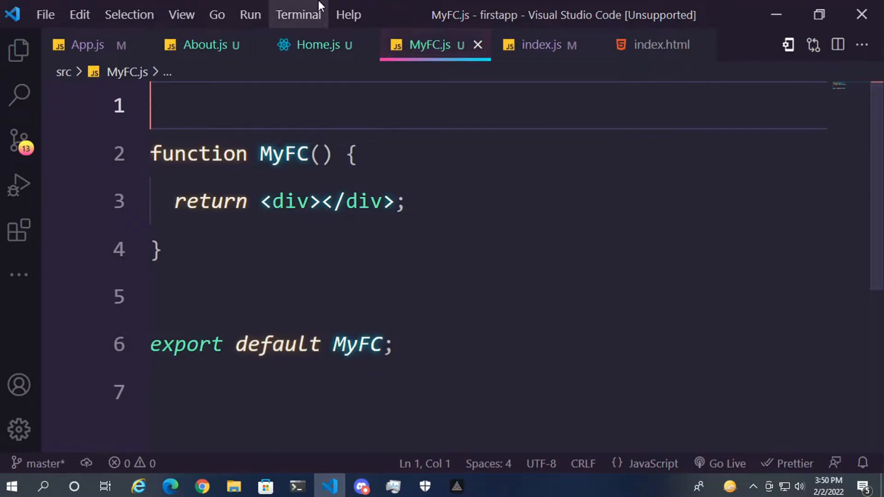
mouse_move(521, 222)
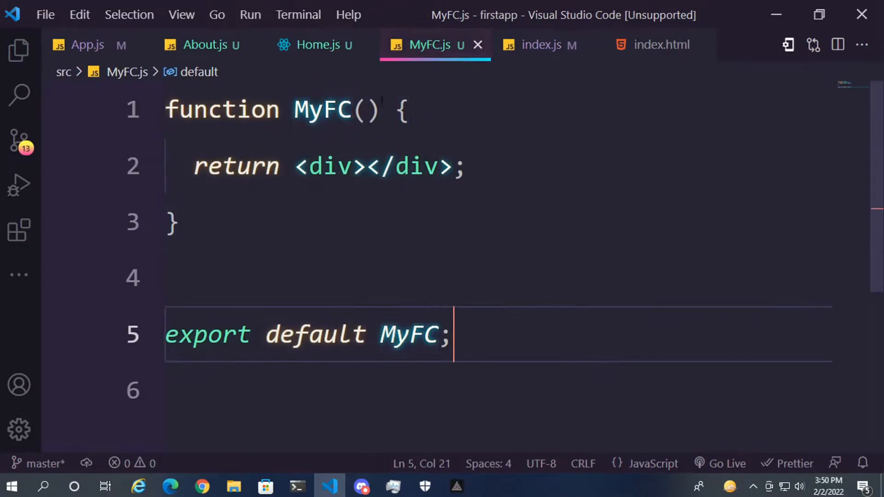
double_click(321, 109)
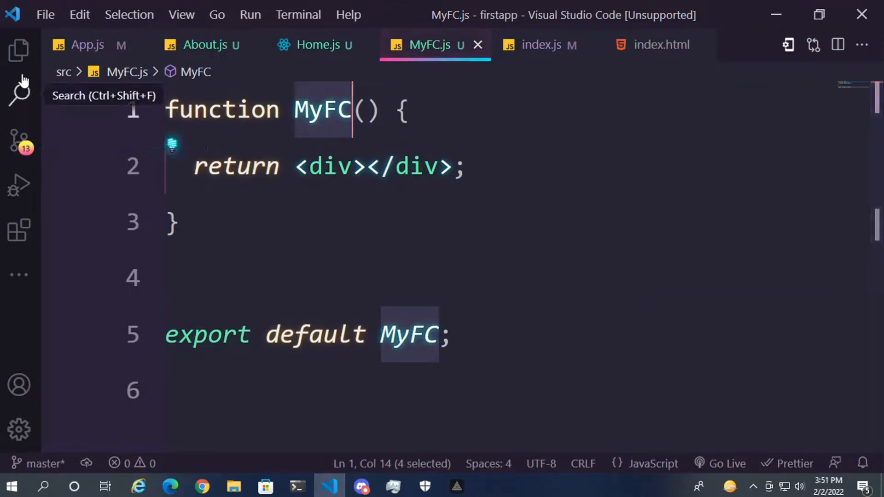
left_click(18, 50)
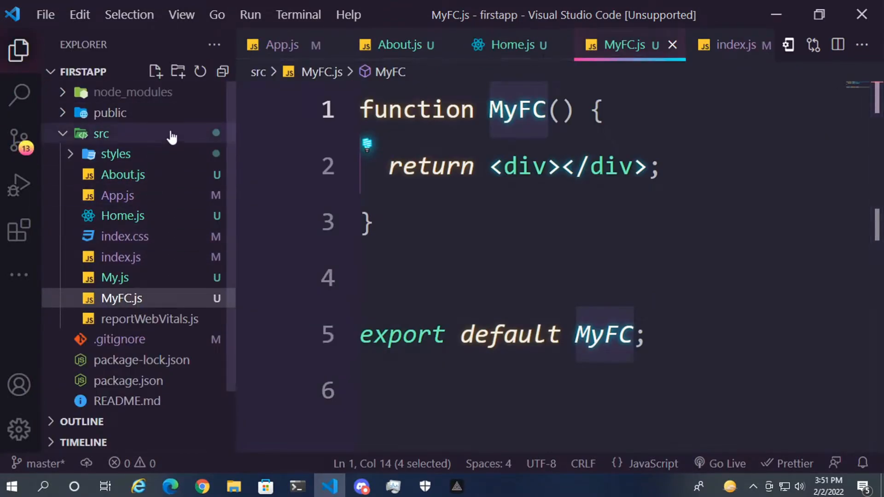
left_click(101, 133)
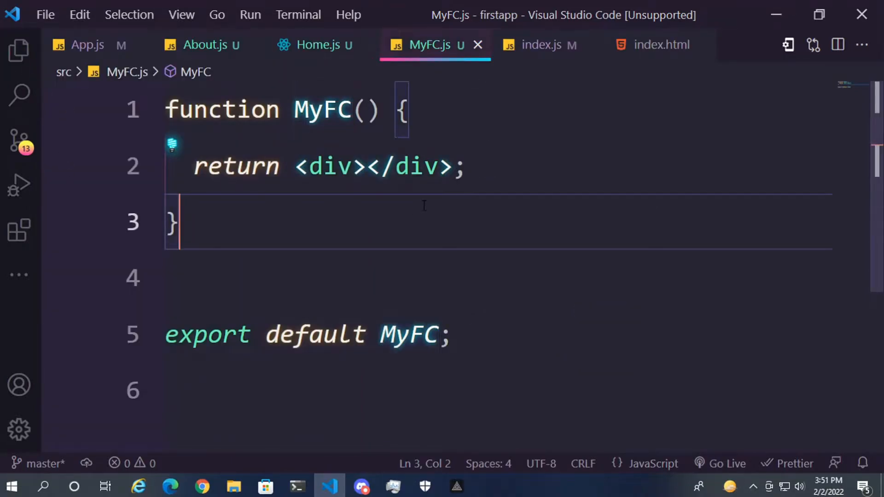
Select the function name MyFC, then select the returned empty div for removal.
left_click(302, 110)
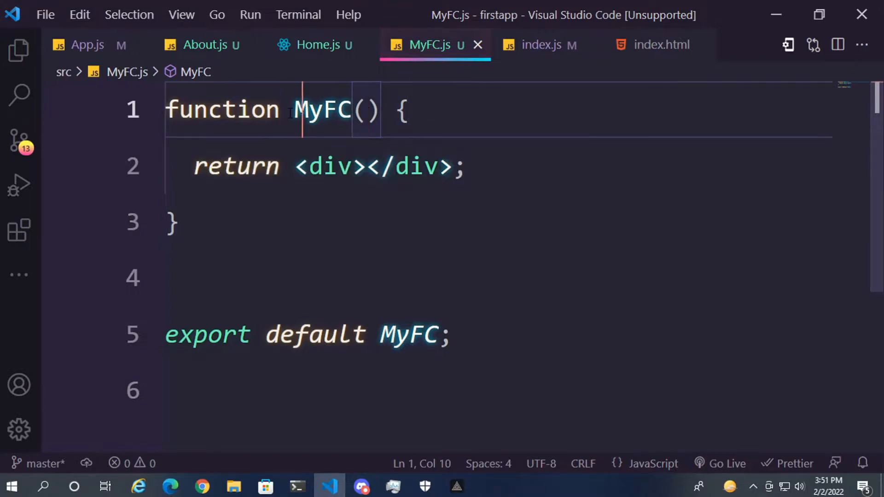
double_click(322, 109)
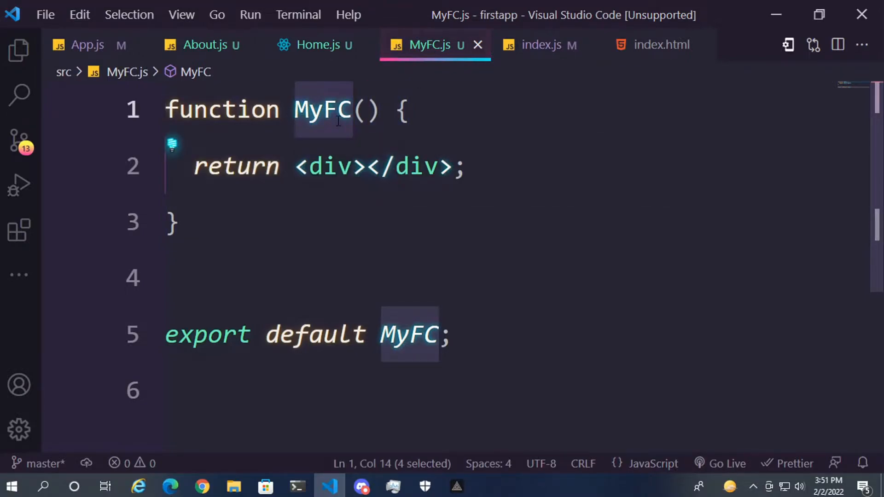
mouse_move(435, 27)
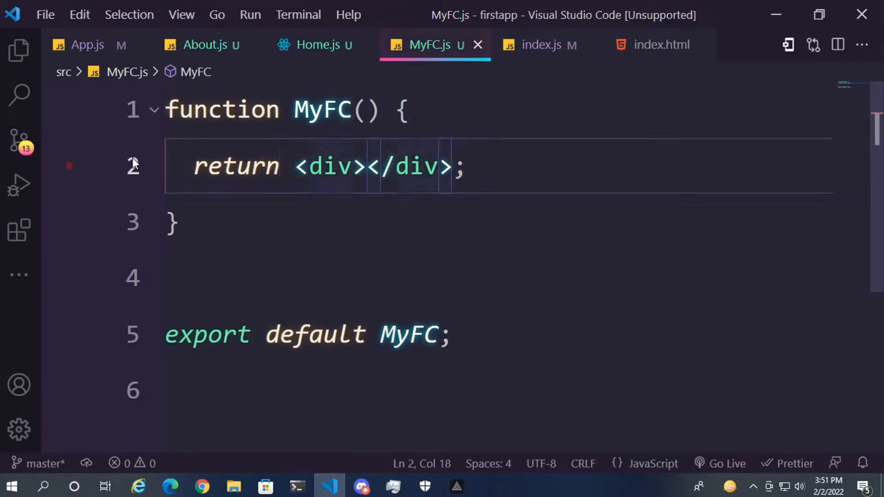
left_click_drag(194, 166, 461, 166)
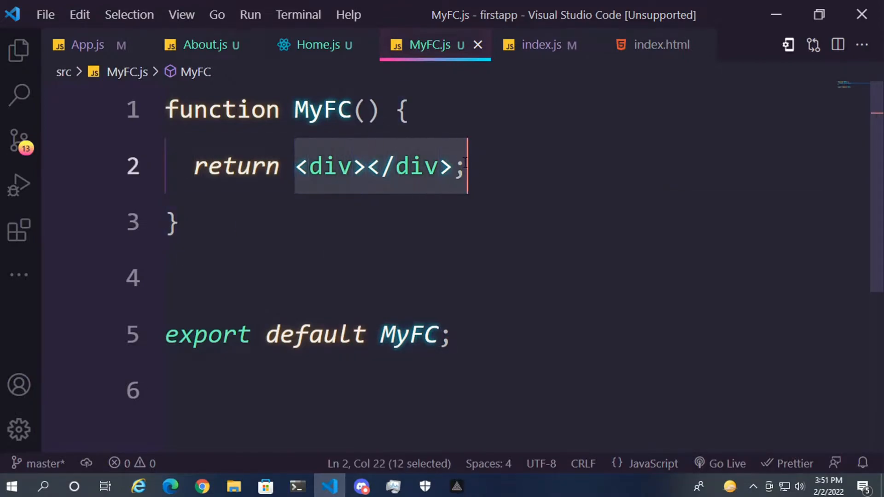
Replace the empty div with a fragment wrapping an h1 reading 'Hello from functional component'.
key("Delete")
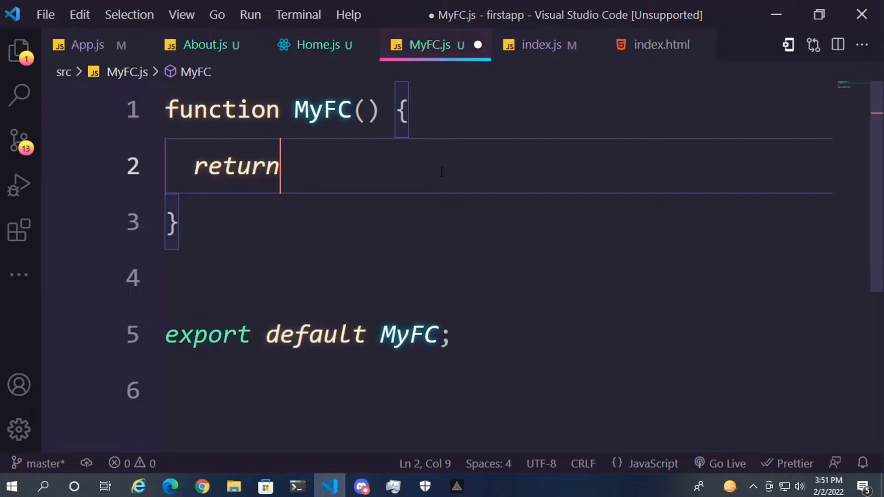
type("(")
type("<></>")
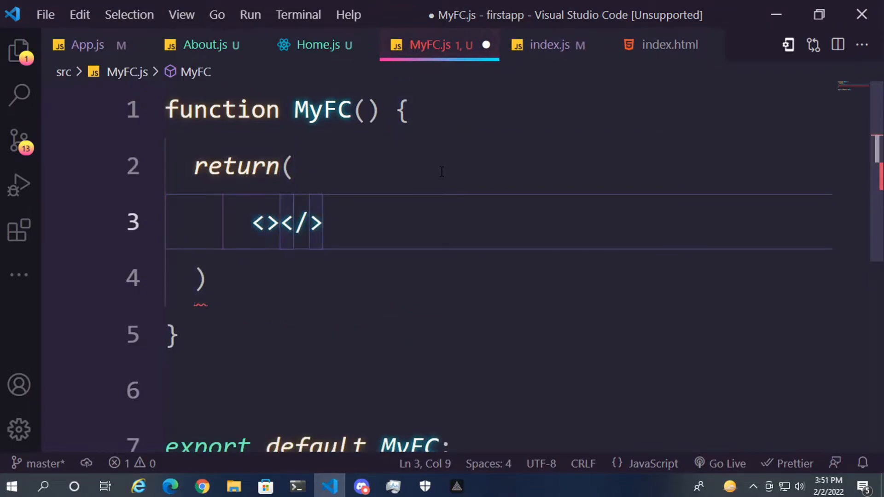
key("Enter")
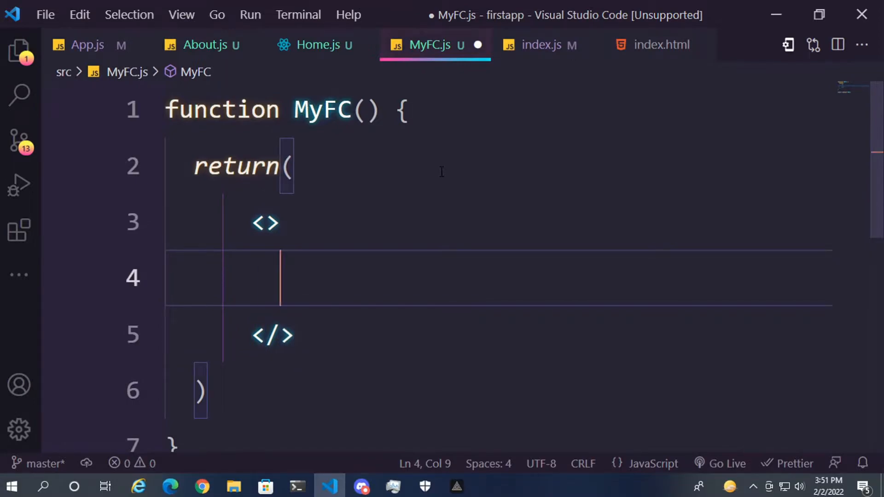
type("h1")
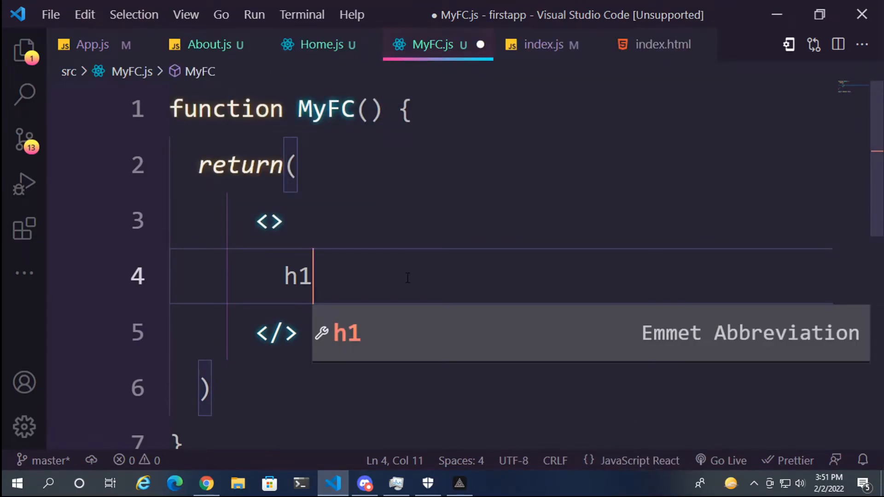
type("Hello from f</h1>")
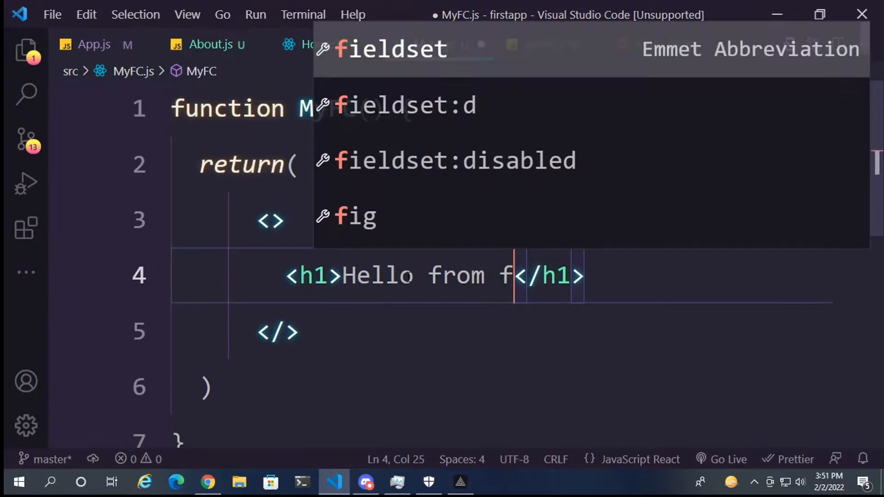
type("unctional component")
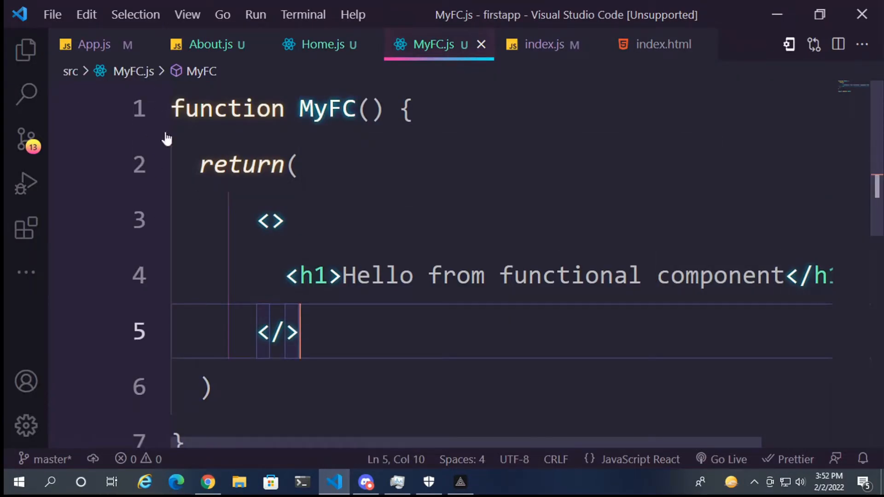
left_click(94, 44)
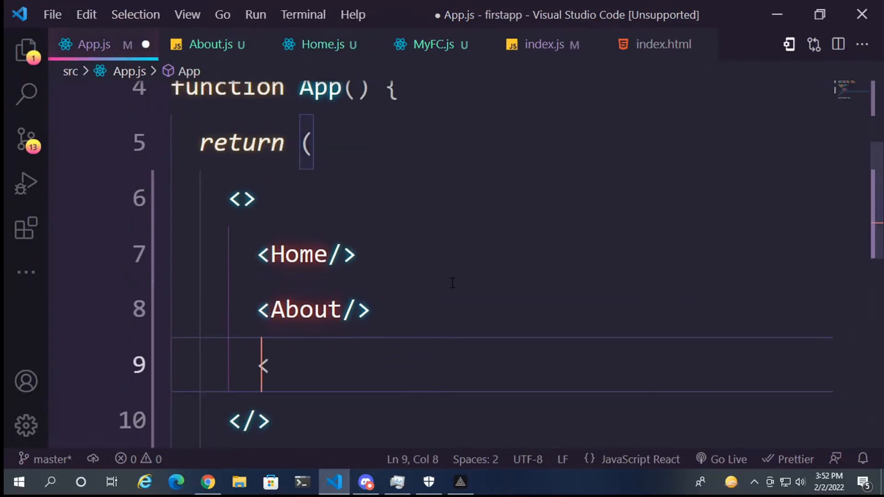
Render <MyFC/> below <About/> in App.js.
type("<MyFC/.")
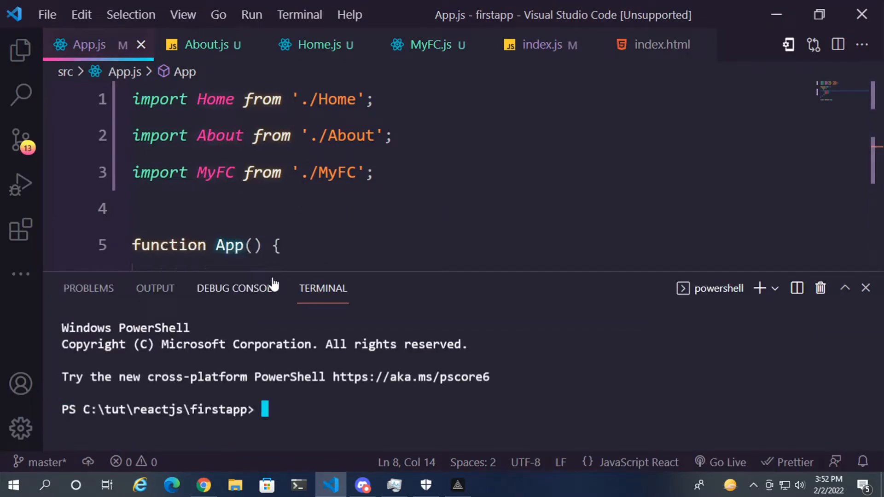
left_click(315, 44)
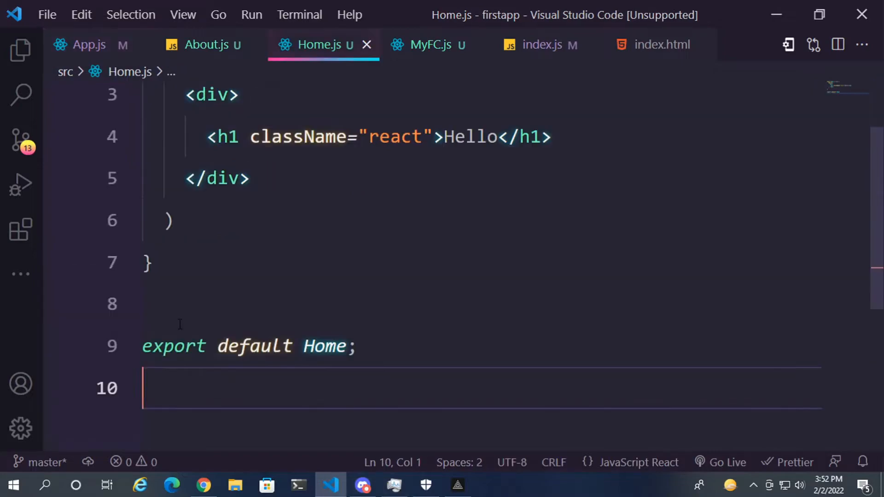
key("Backspace")
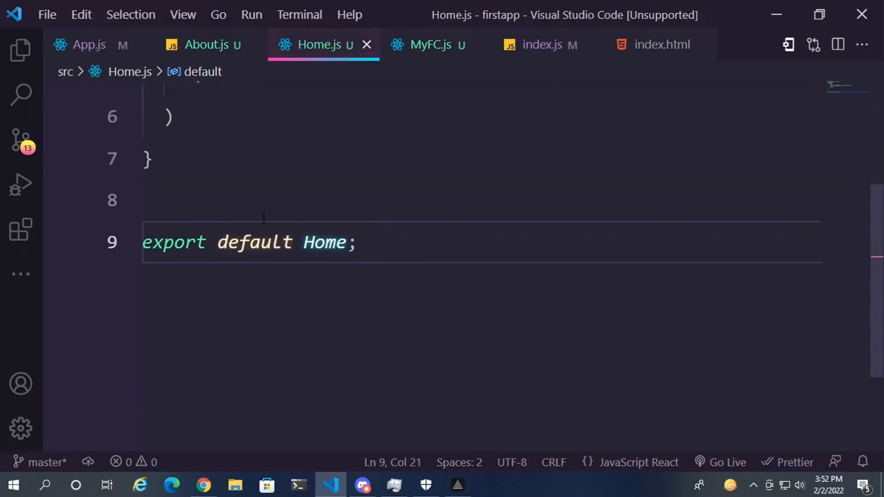
left_click(430, 44)
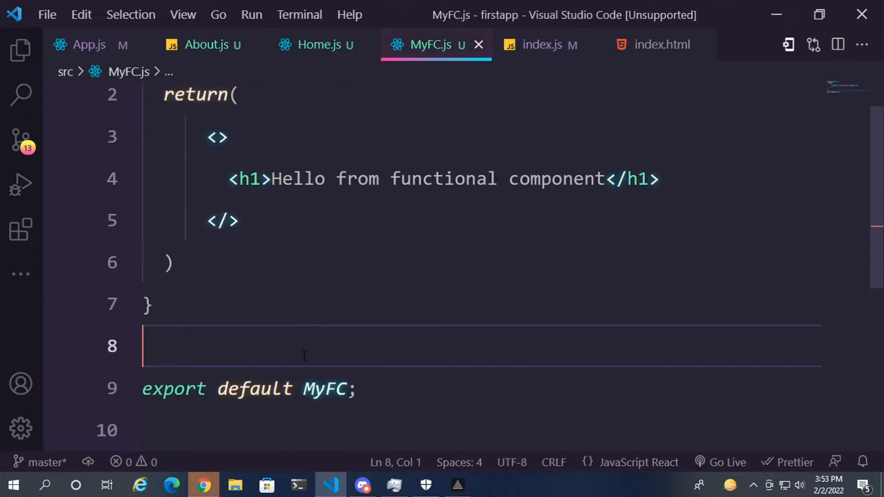
double_click(174, 388)
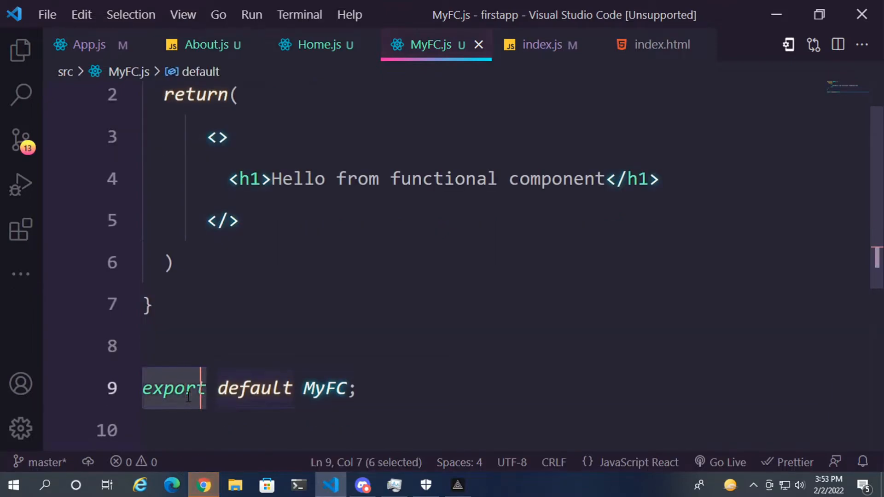
double_click(254, 388)
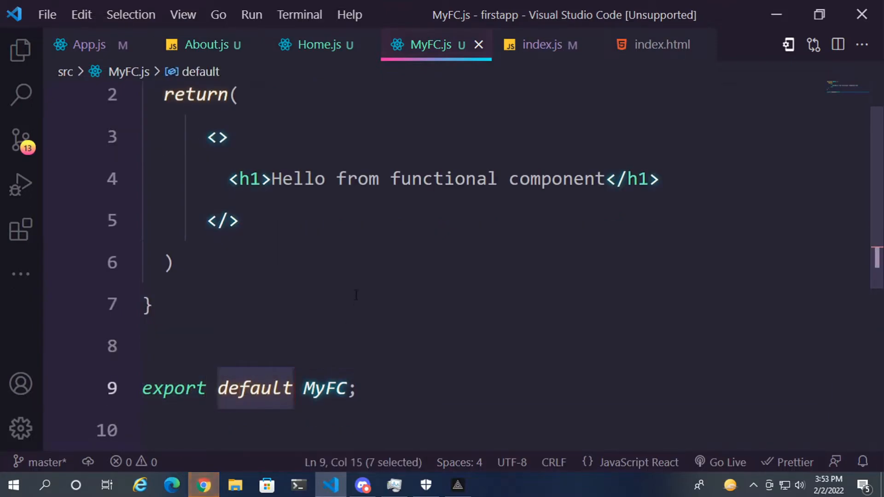
left_click(326, 389)
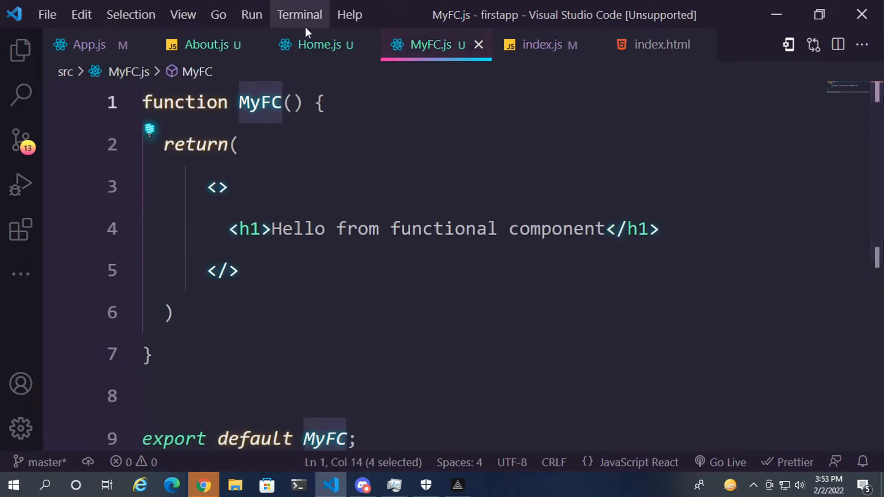
Compare the MyFC export in MyFC.js with its braced import in App.js.
left_click(79, 45)
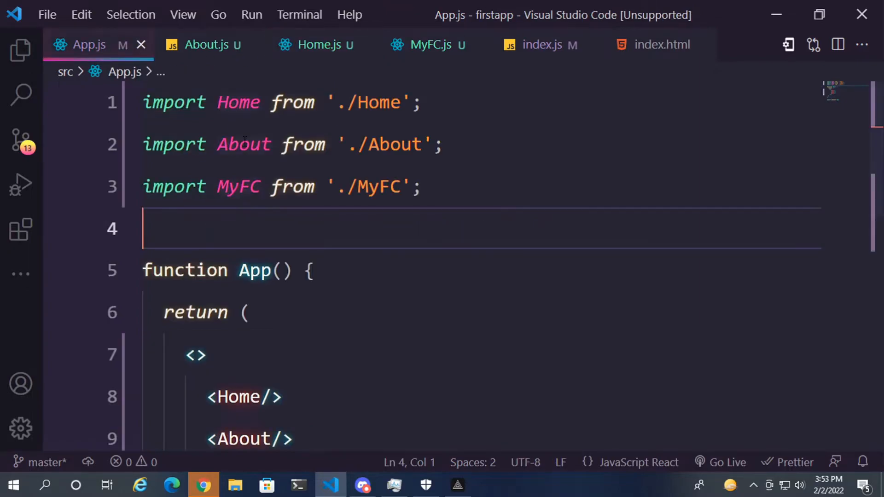
left_click(430, 44)
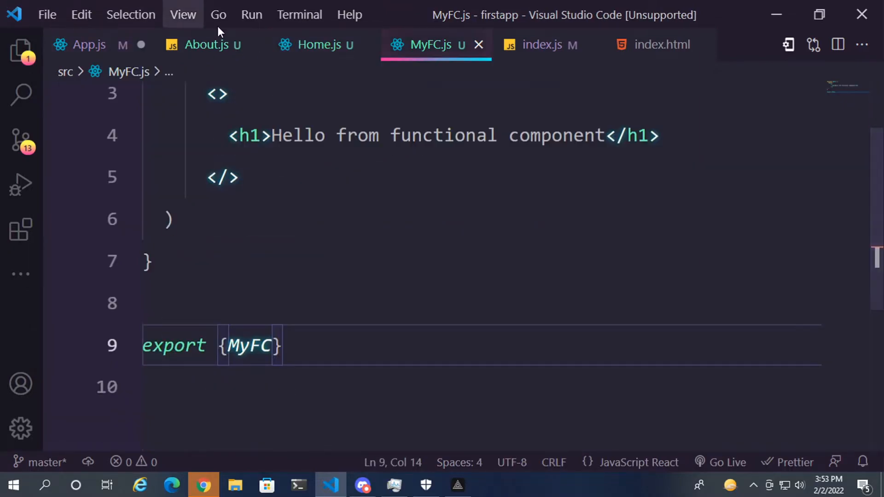
scroll("down", 3)
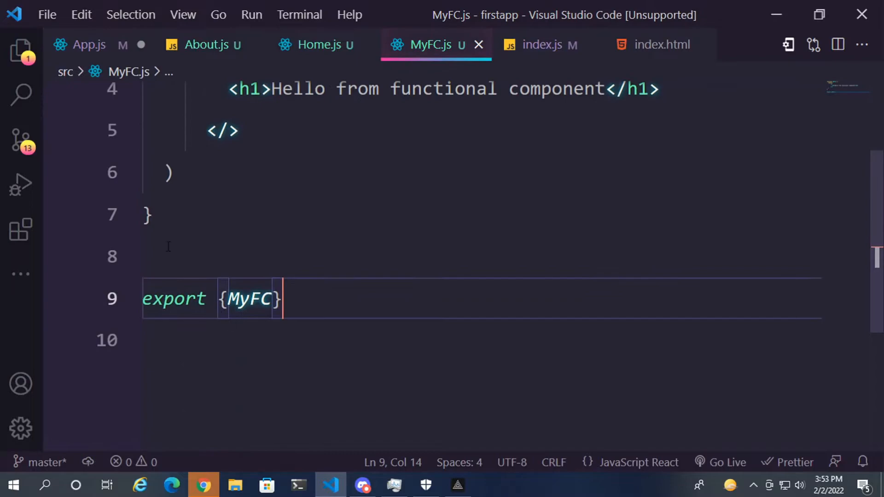
left_click(84, 45)
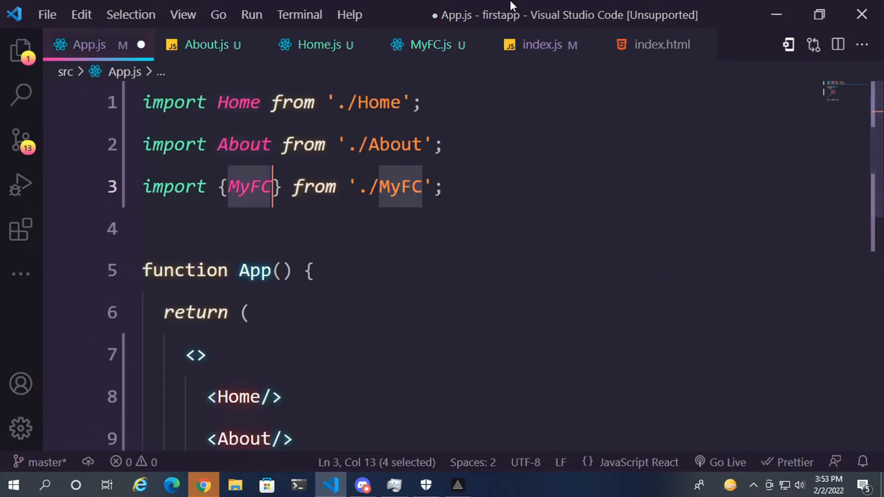
left_click(428, 44)
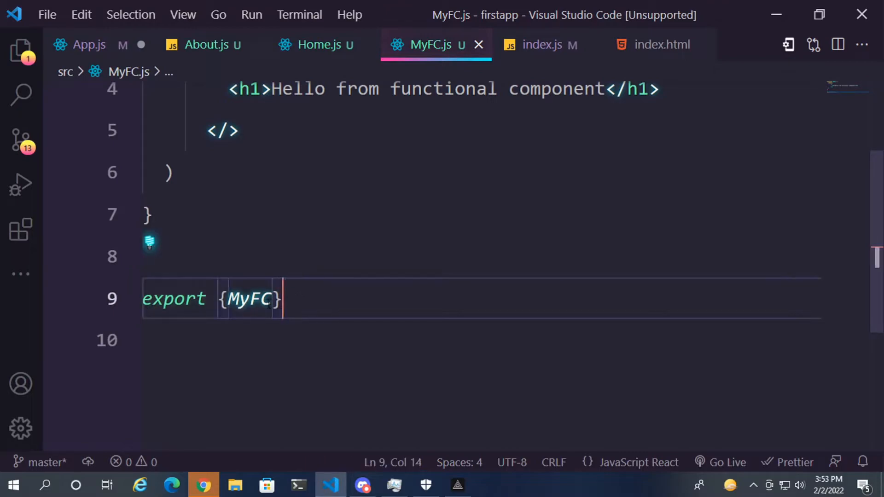
left_click_drag(143, 298, 142, 340)
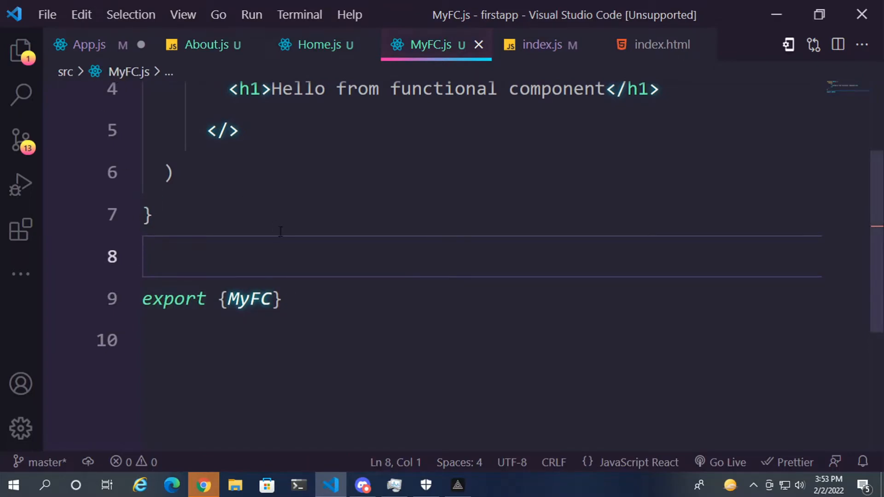
View the running app at localhost:3000 in Chrome, then return to MyFC.js.
left_click(80, 44)
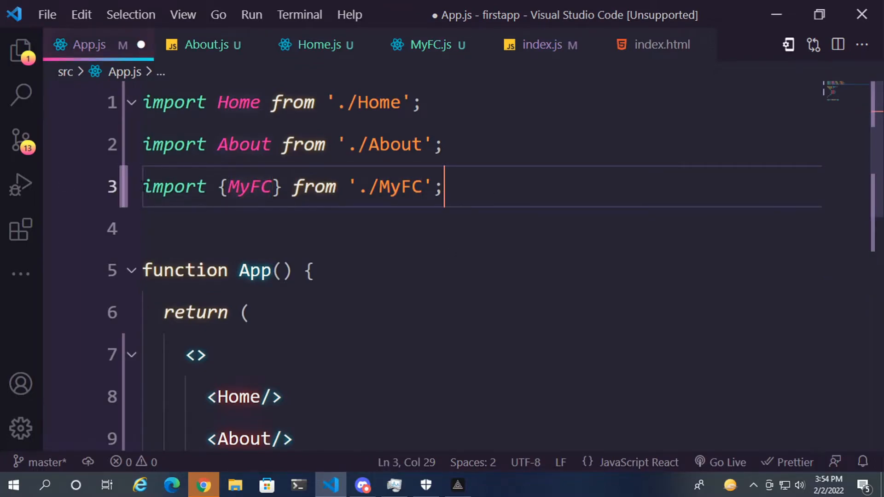
left_click(203, 485)
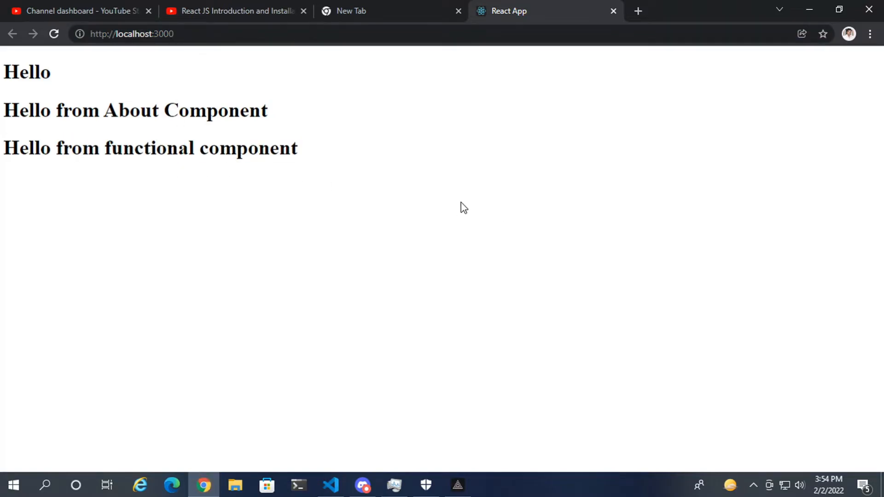
left_click(329, 485)
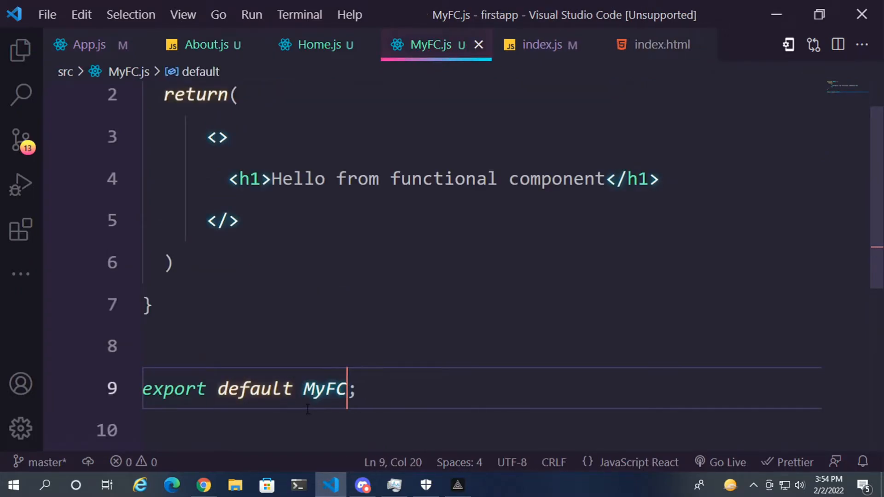
Change line 9 to a named export {MyFC} instead of the default export, then start a new function line.
left_click(303, 389)
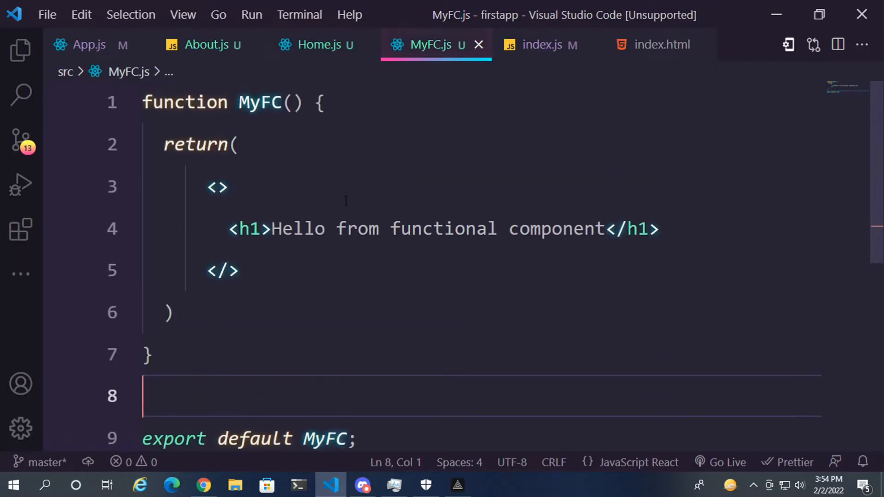
left_click(131, 186)
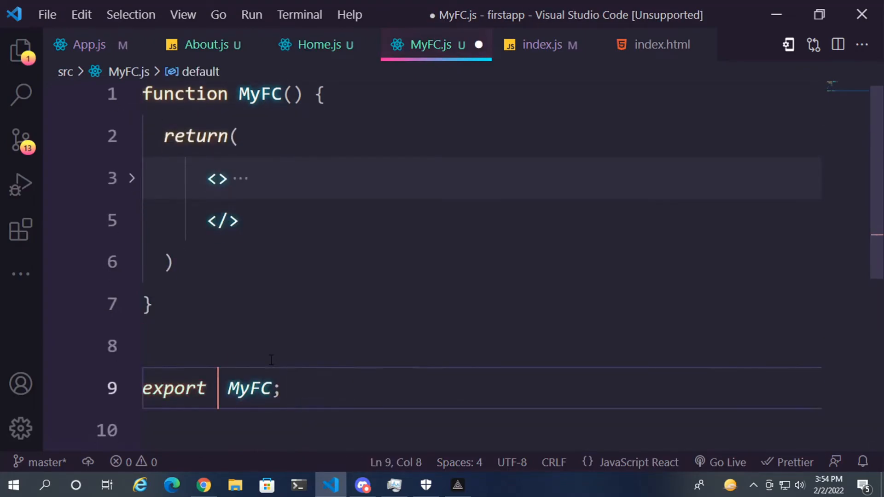
type("{")
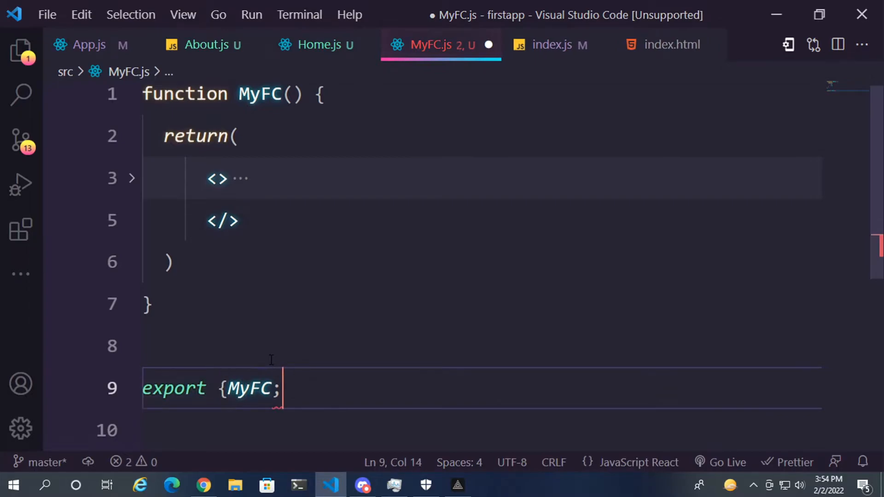
type("}")
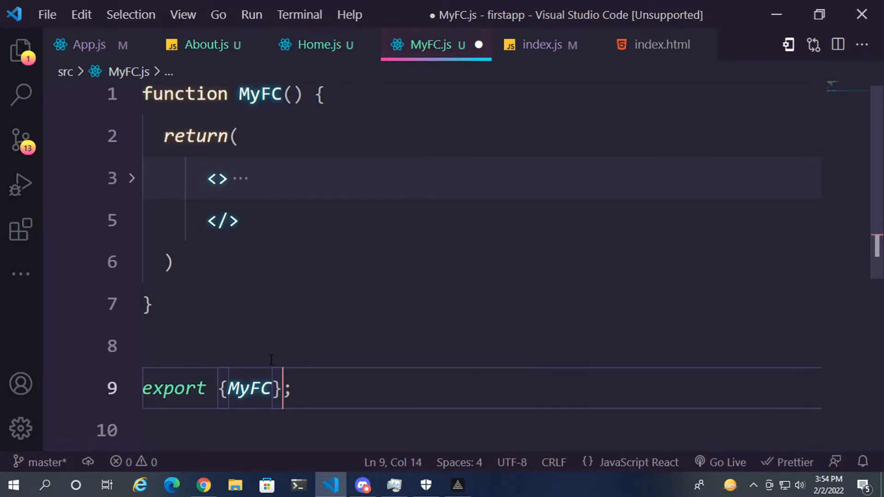
type("function f")
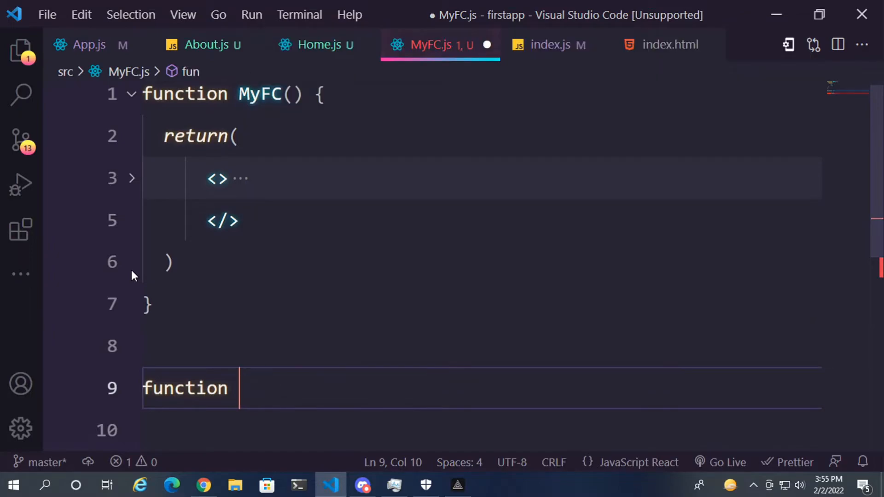
Add a second function fun, end MyFC.js with export default MyFC, and switch windows.
type("fun")
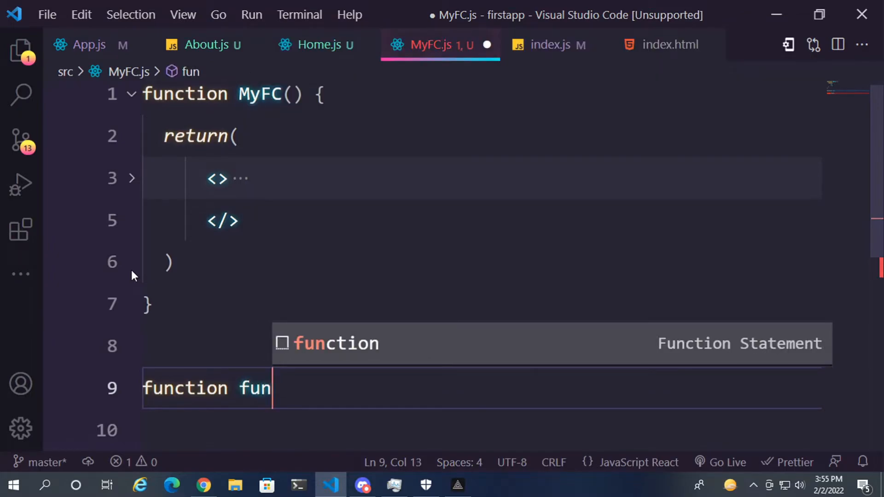
type("(")
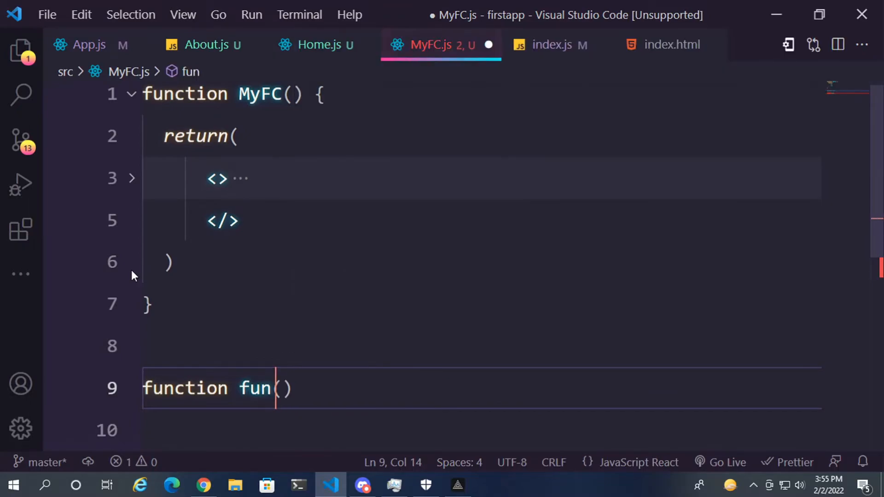
type("{")
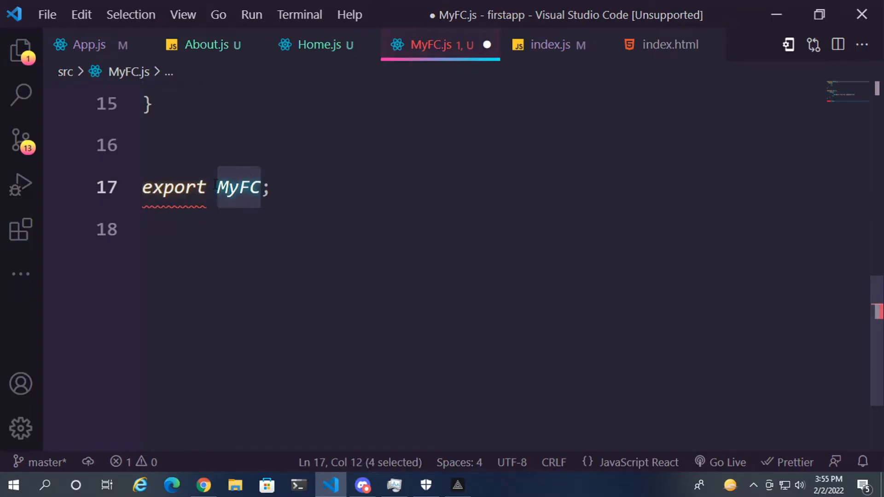
type("default")
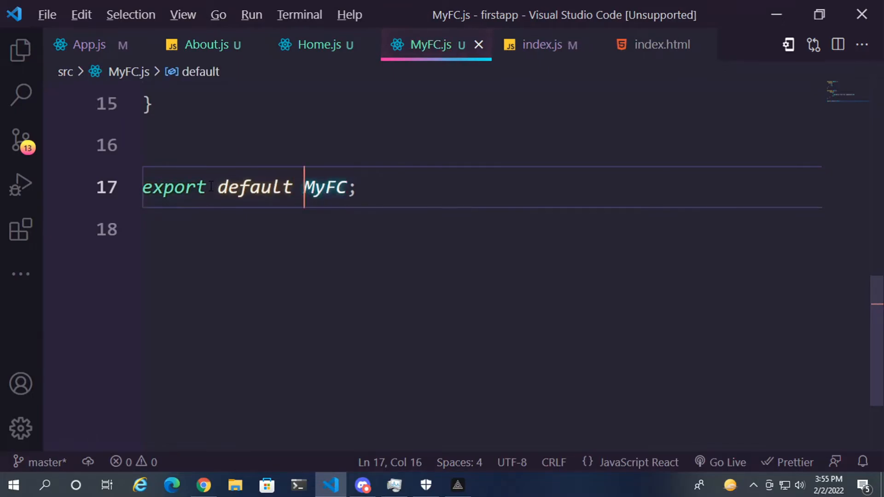
key("alt+tab")
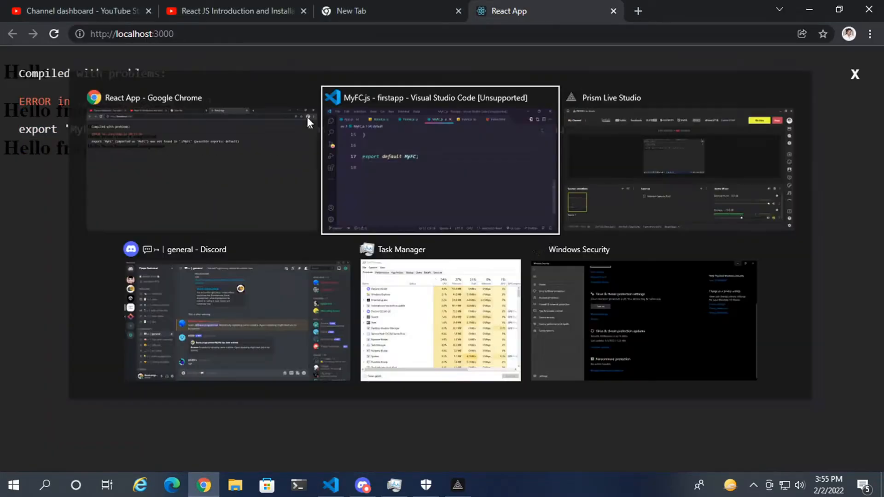
Remove the braces so App.js imports MyFC as a plain default import.
left_click(440, 163)
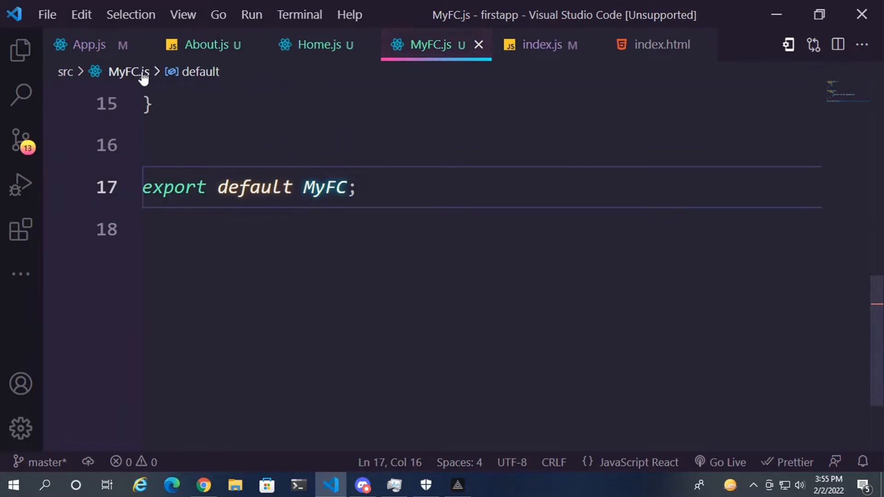
left_click(88, 44)
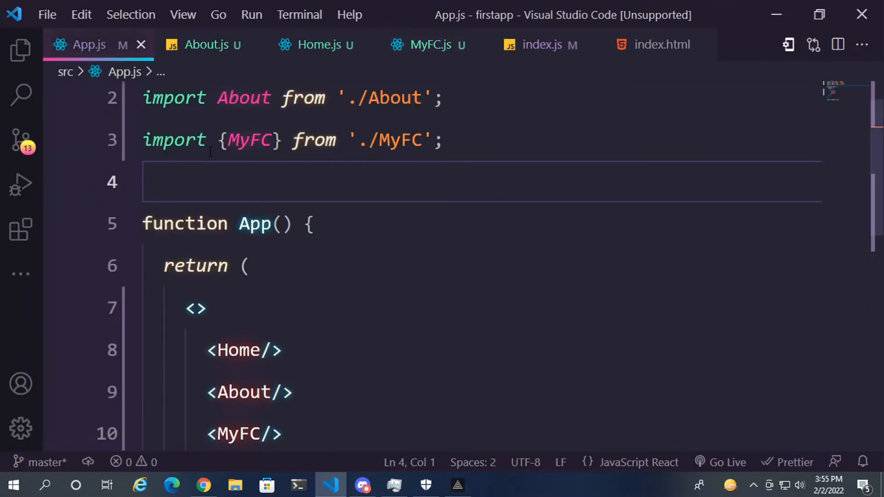
key("Backspace")
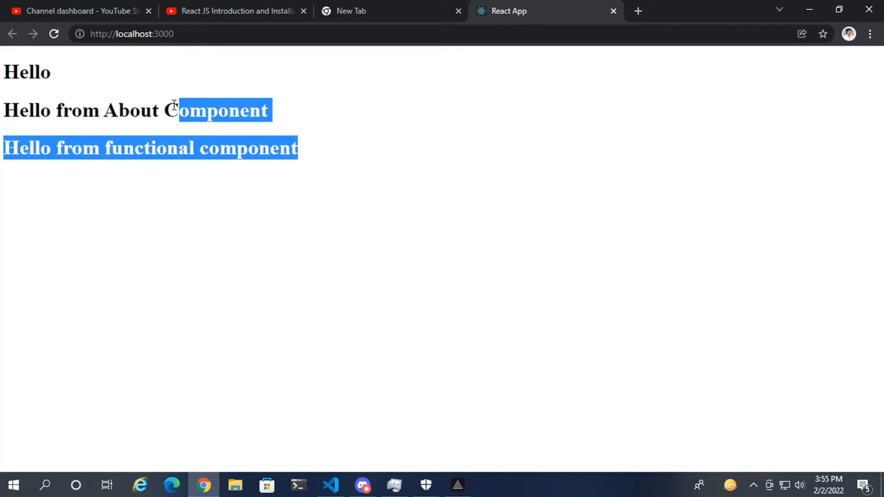
Inspect the fun function's declaration in MyFC.js and compare with App.js.
left_click(329, 485)
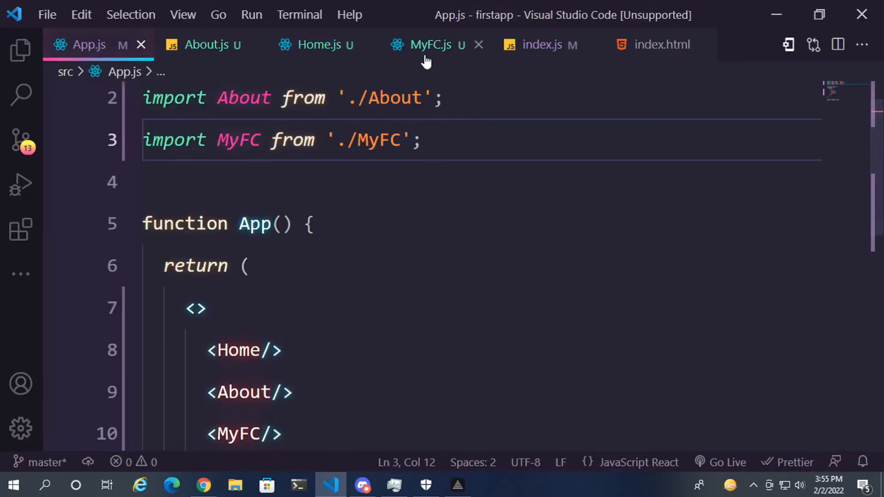
left_click(430, 44)
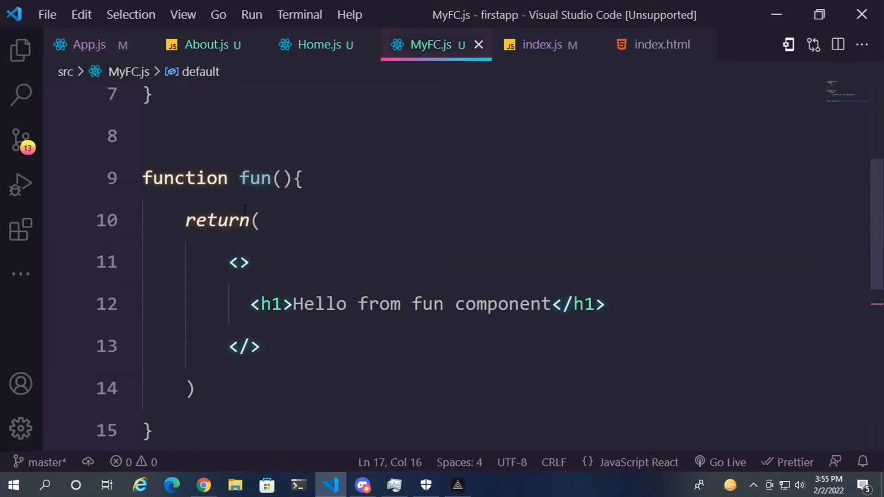
left_click(263, 178)
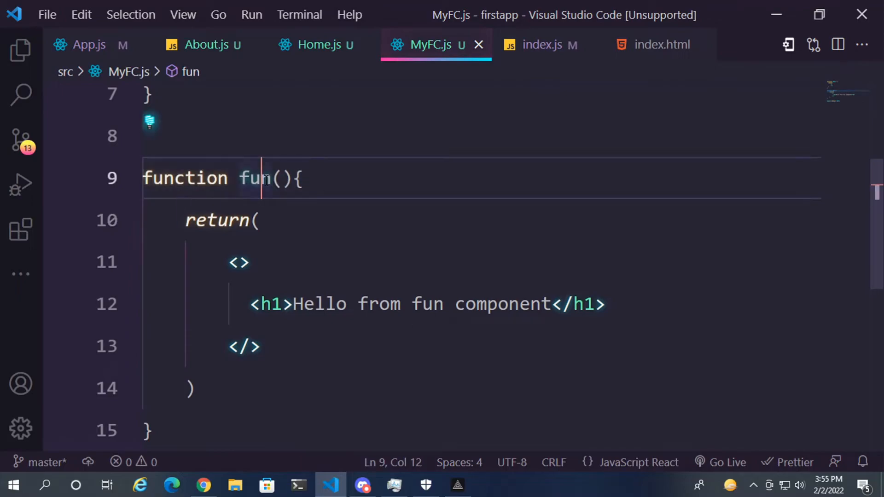
double_click(184, 178)
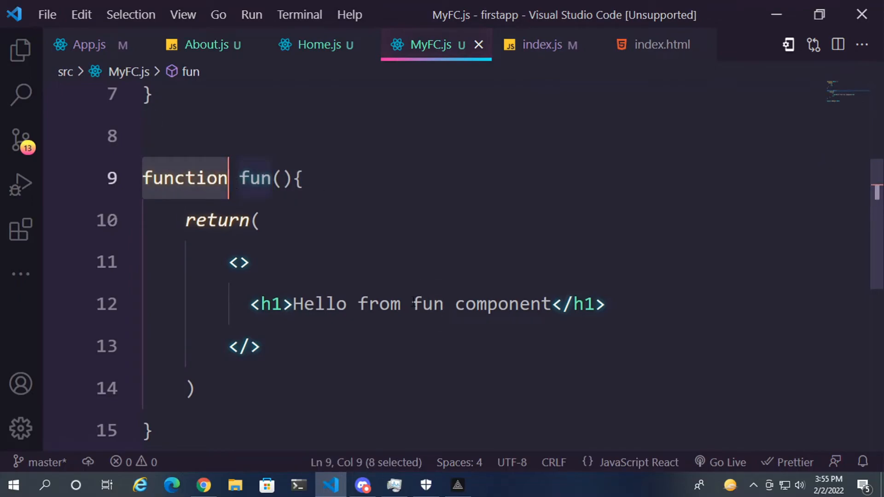
left_click(79, 44)
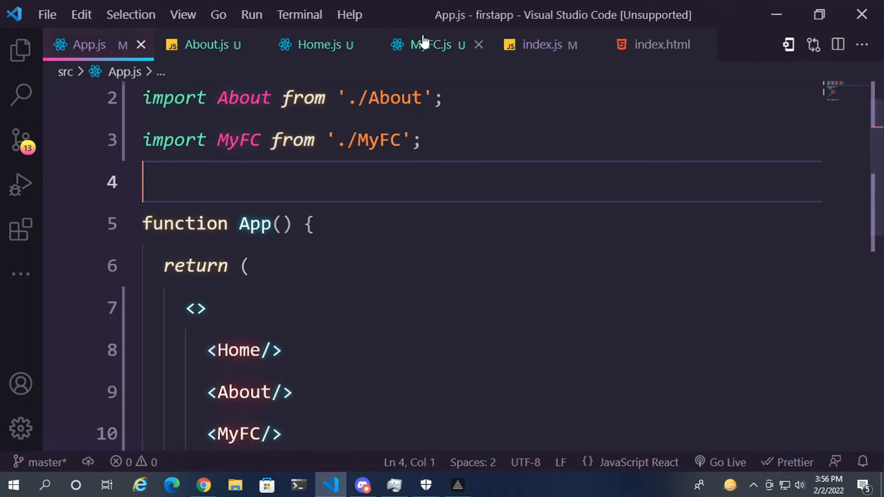
Add export {fun} below export default MyFC, then look at Home.js's arrow-function component.
left_click(431, 44)
type("ex")
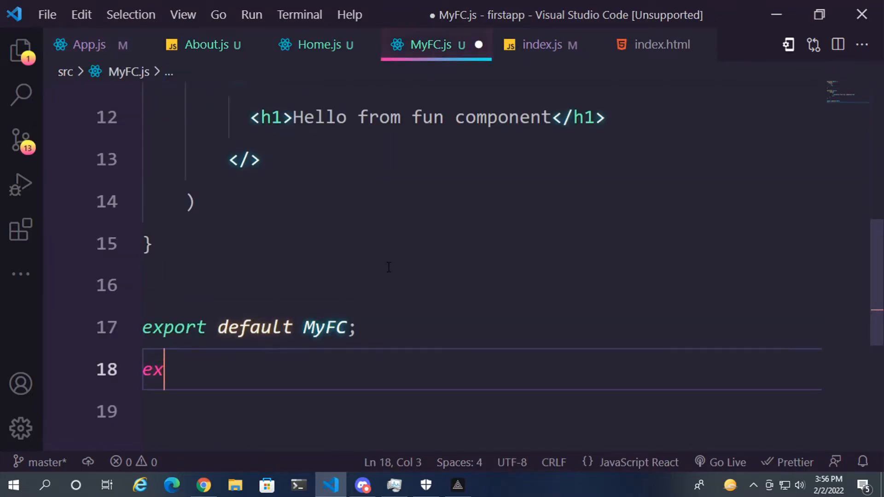
type("port {}")
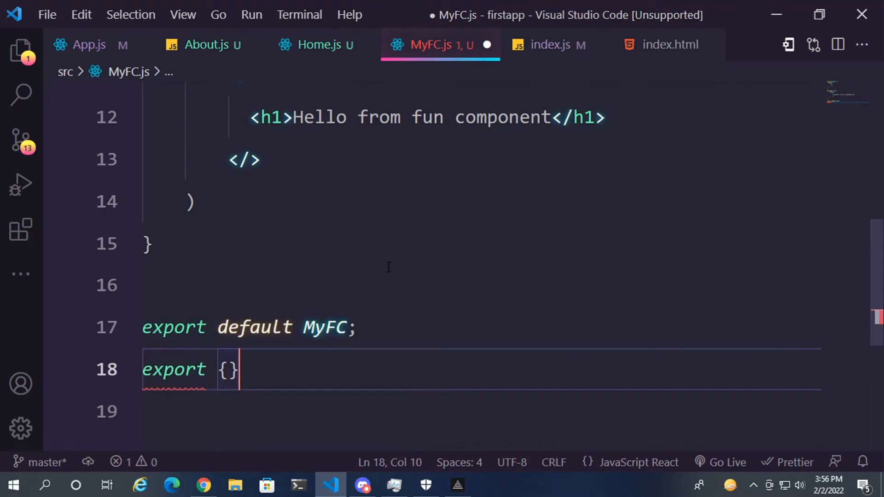
type("fun")
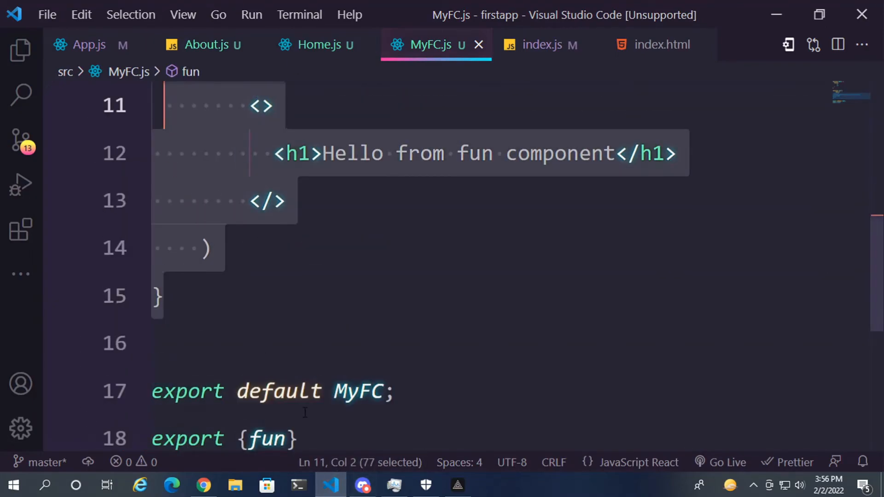
left_click(80, 44)
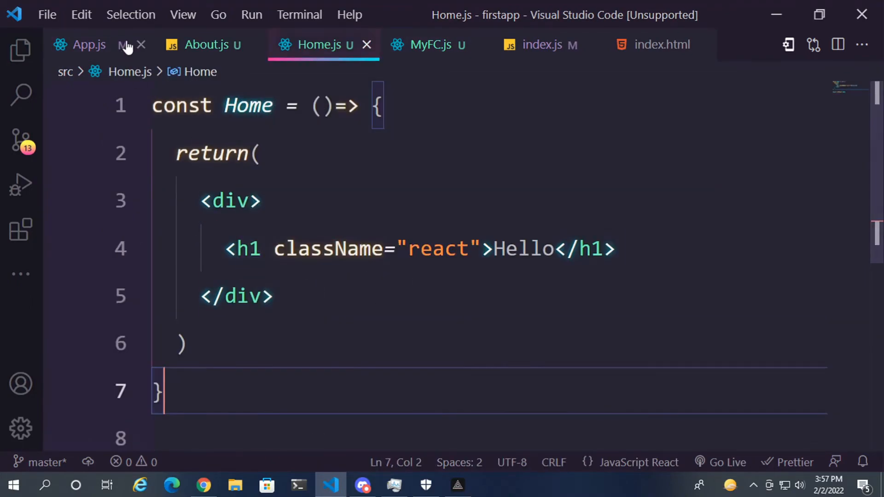
Rewrite MyFC as const MyFC = ()=>{ return ... } arrow function in MyFC.js.
left_click(430, 44)
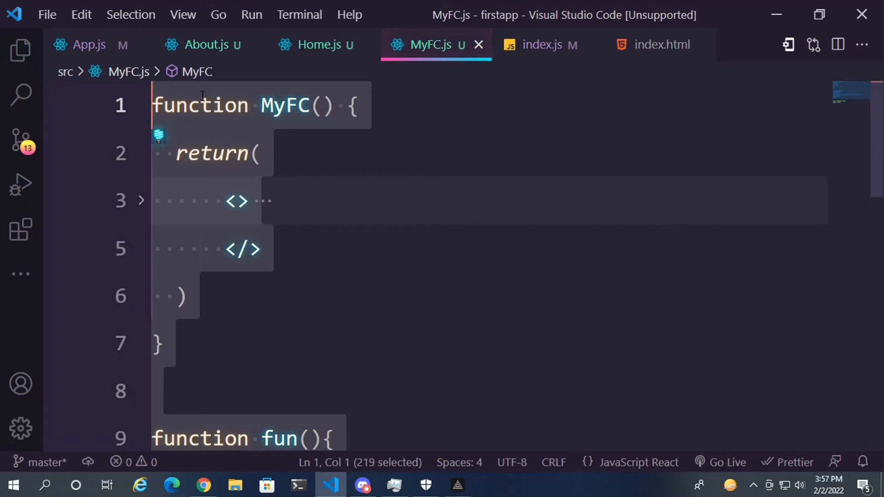
type("const")
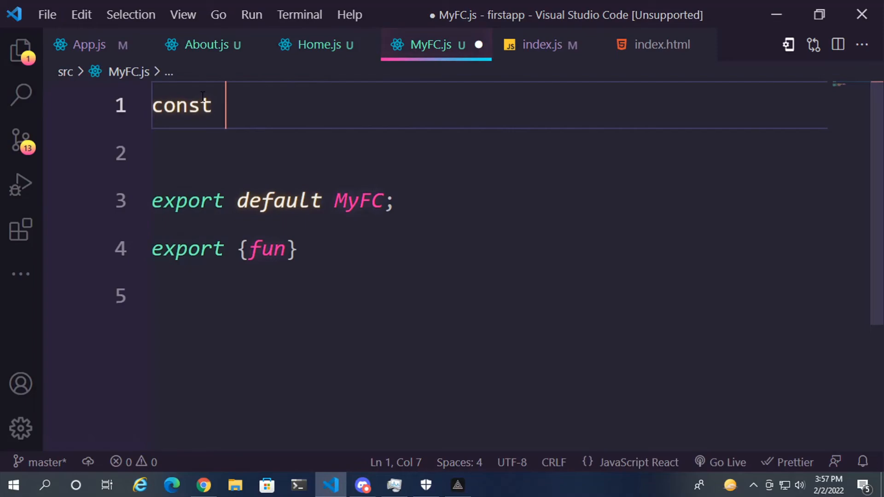
type("My")
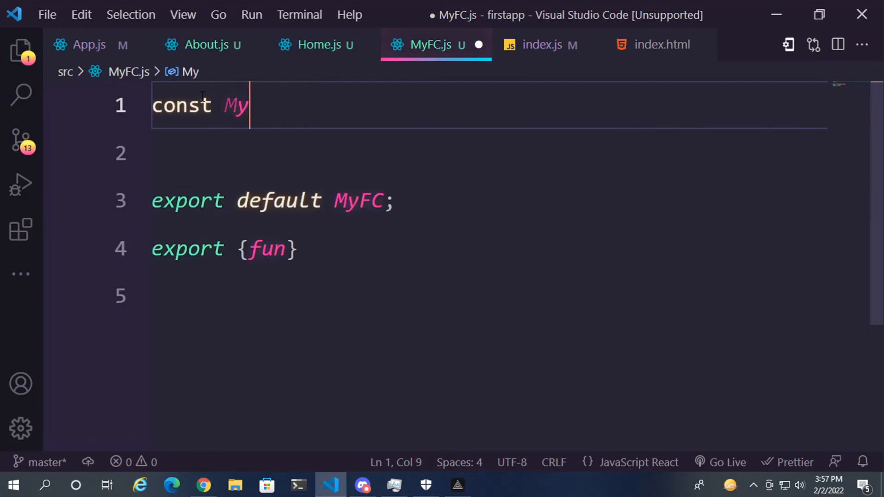
type("FC")
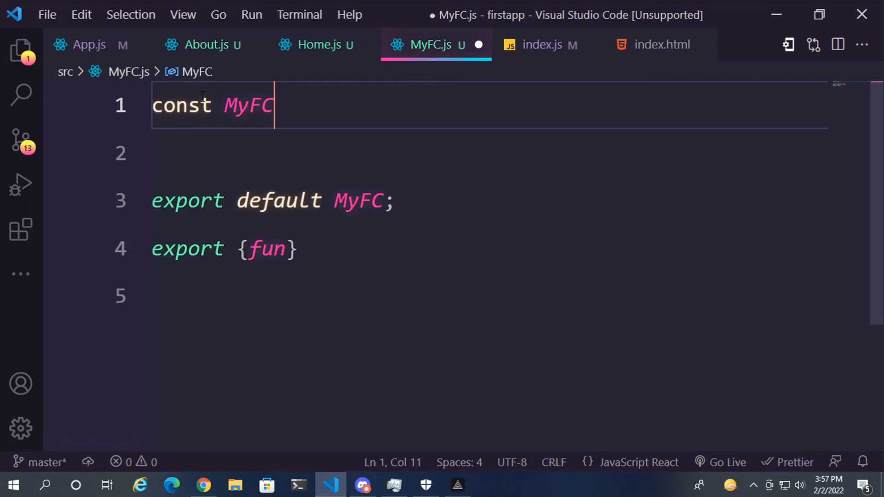
type("= ()")
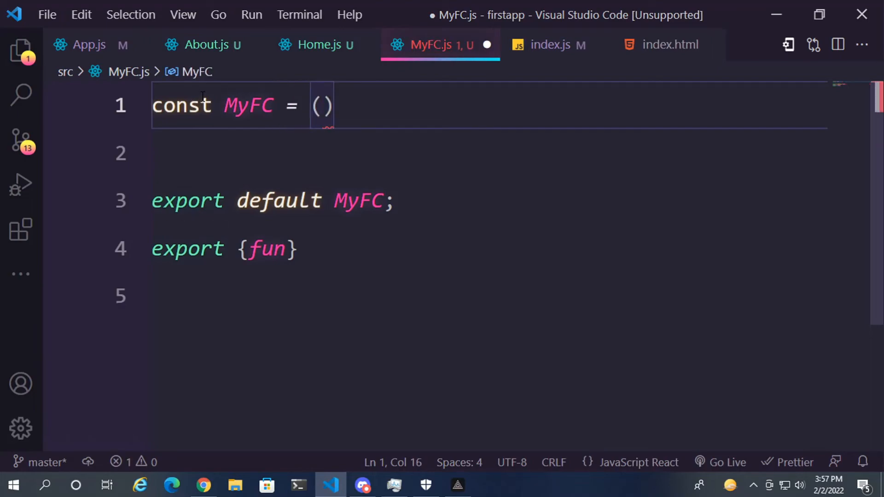
type("=>{")
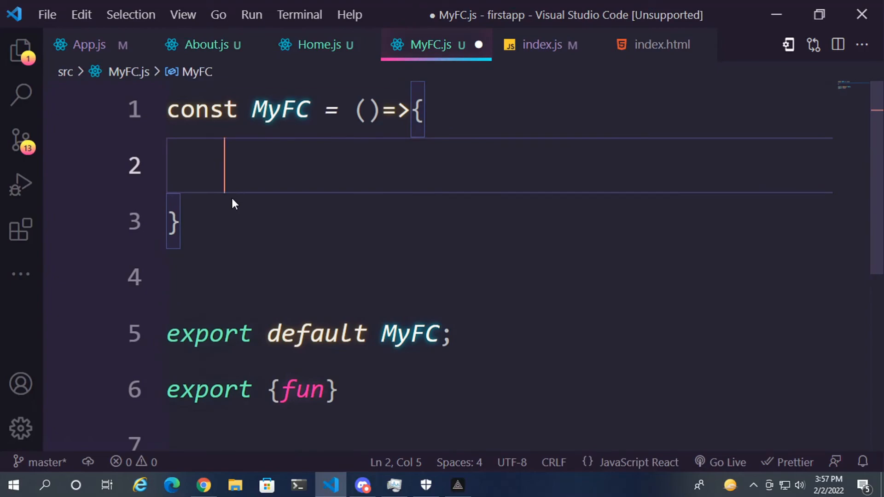
type("return")
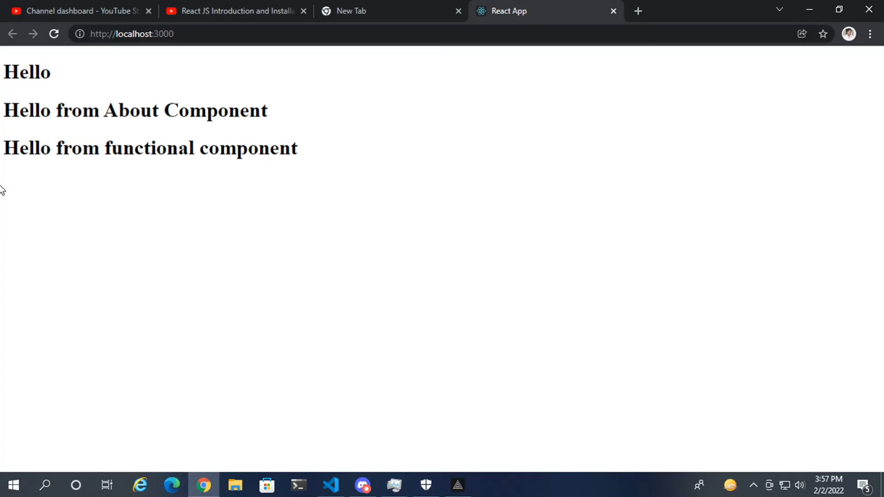
Return to VS Code and view MyFC.js, where arrow-function MyFC returns a Hello h1.
key("alt+tab")
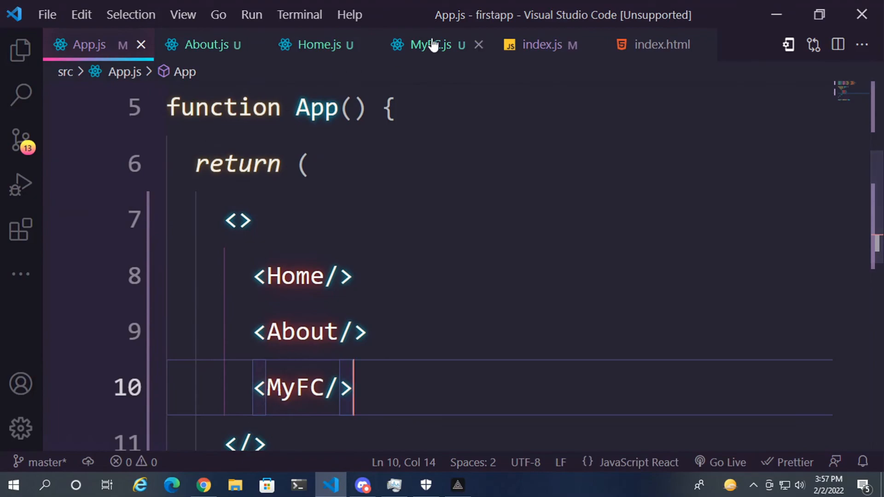
left_click(430, 44)
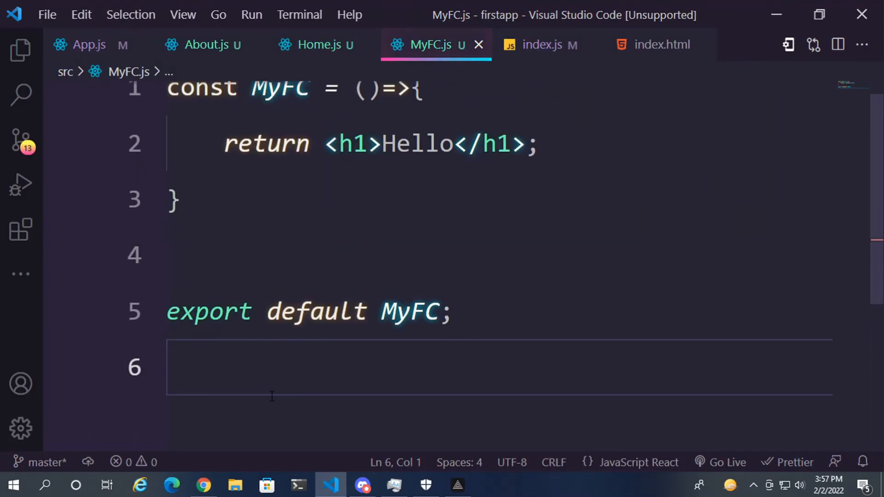
mouse_move(21, 184)
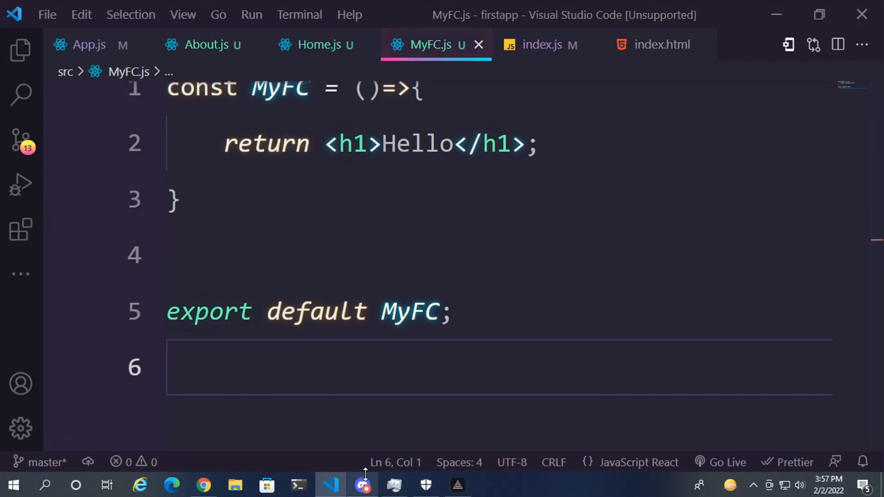
Bring up the Discord window from its taskbar icon.
right_click(363, 484)
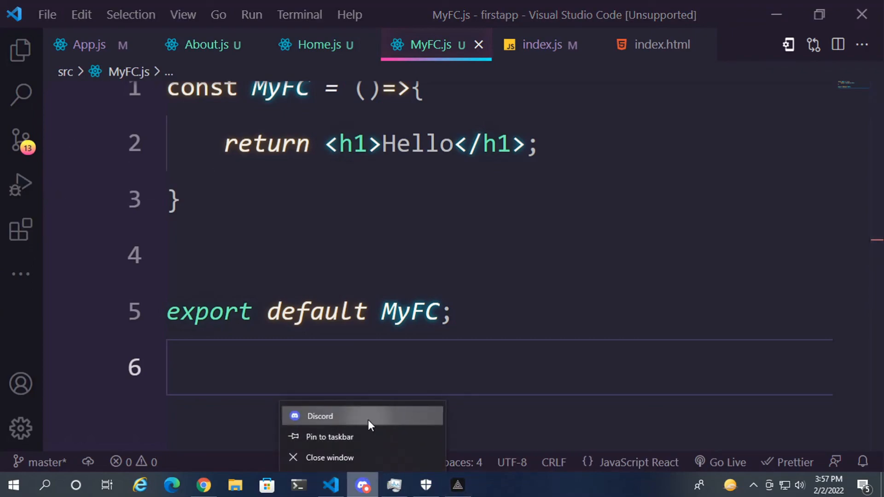
left_click(320, 416)
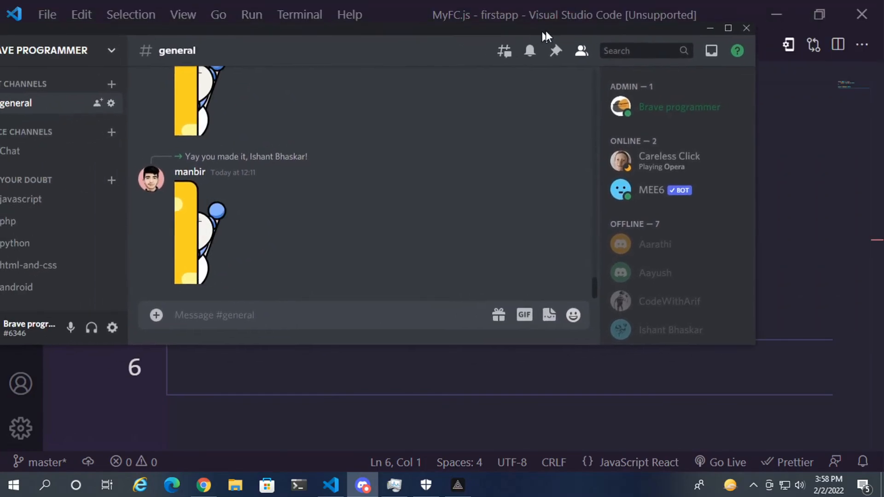